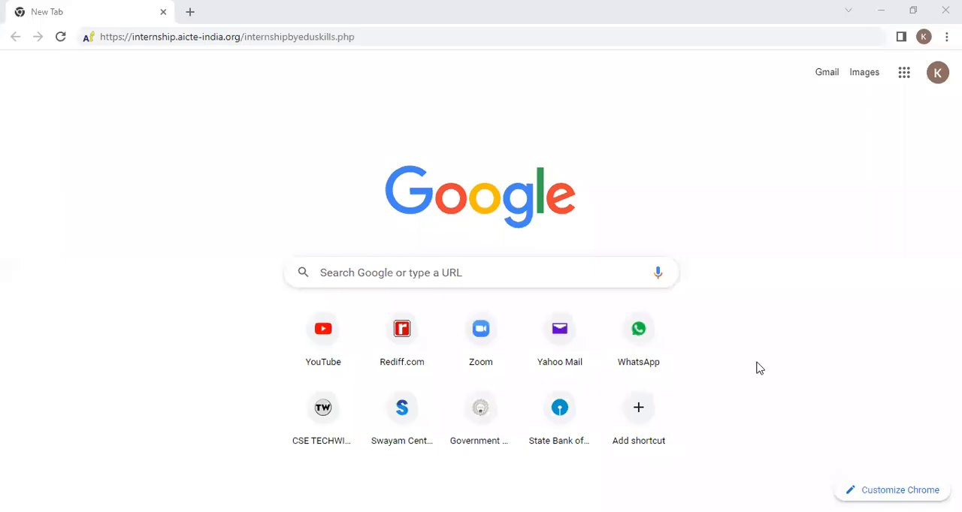
mouse_move(214, 319)
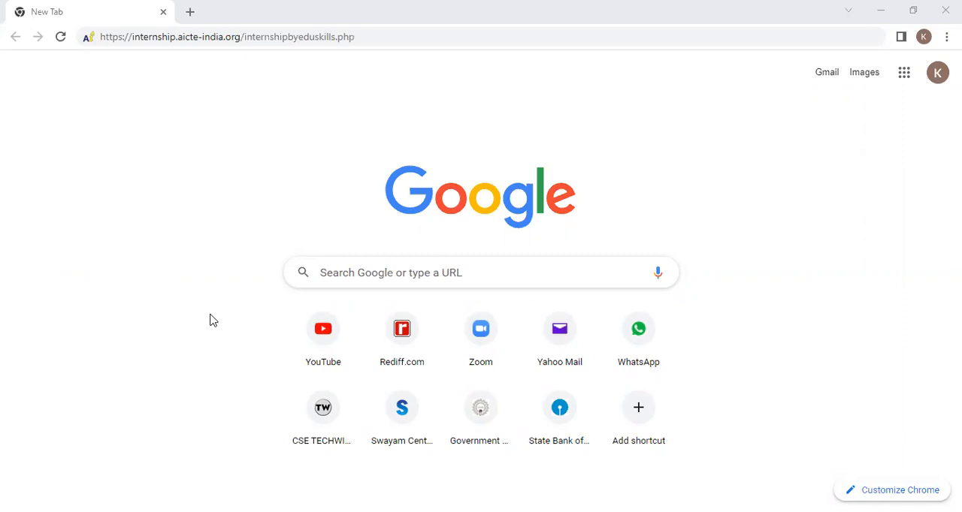
mouse_move(109, 58)
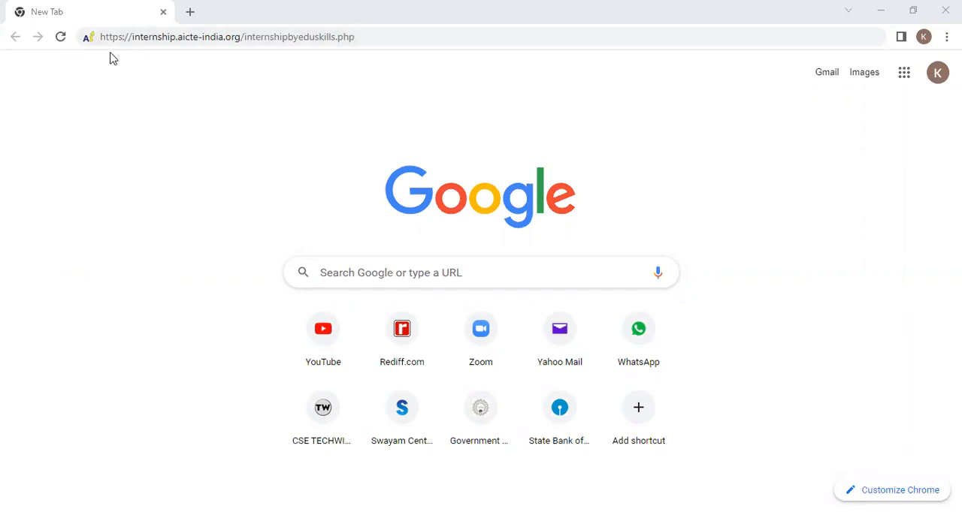
mouse_move(187, 53)
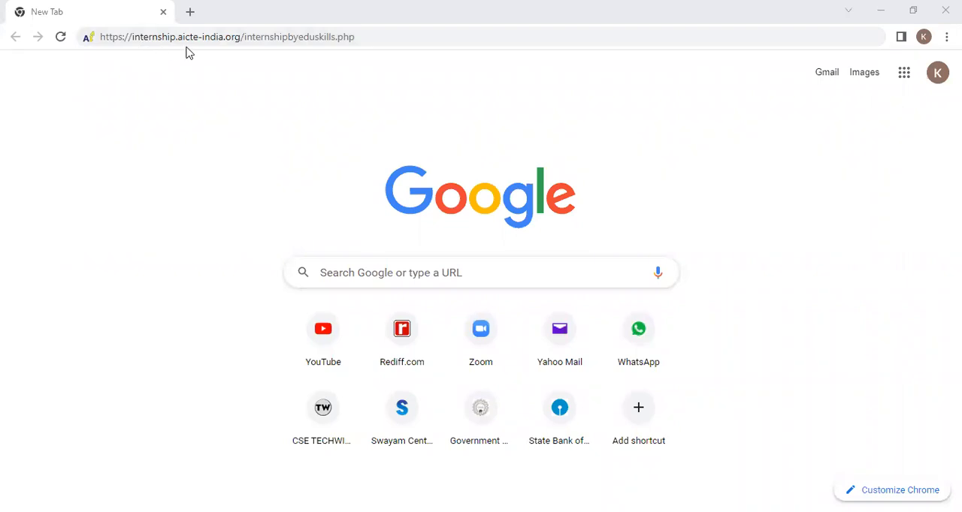
mouse_move(237, 53)
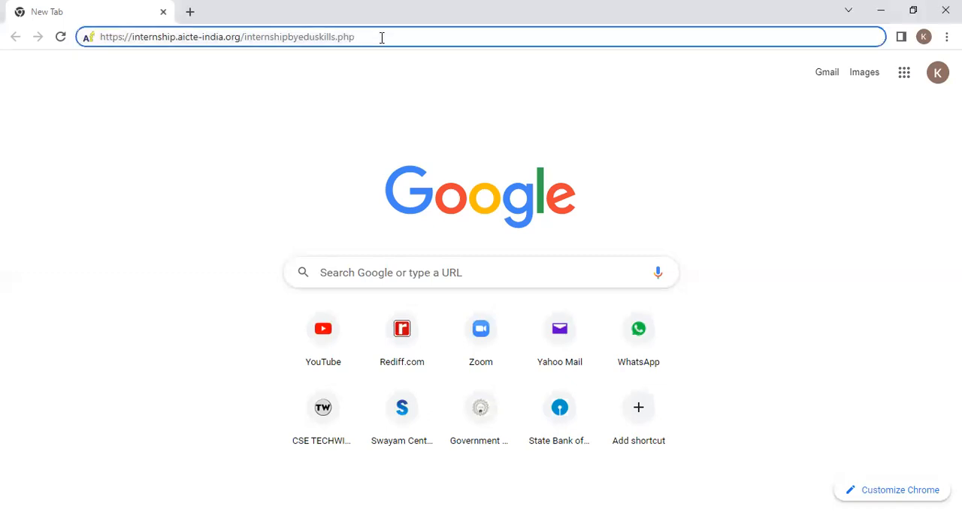
Step: Load the EduSkills listings and scroll the Matched Results to the Cybersecurity Virtual Internship Program card
key(Return)
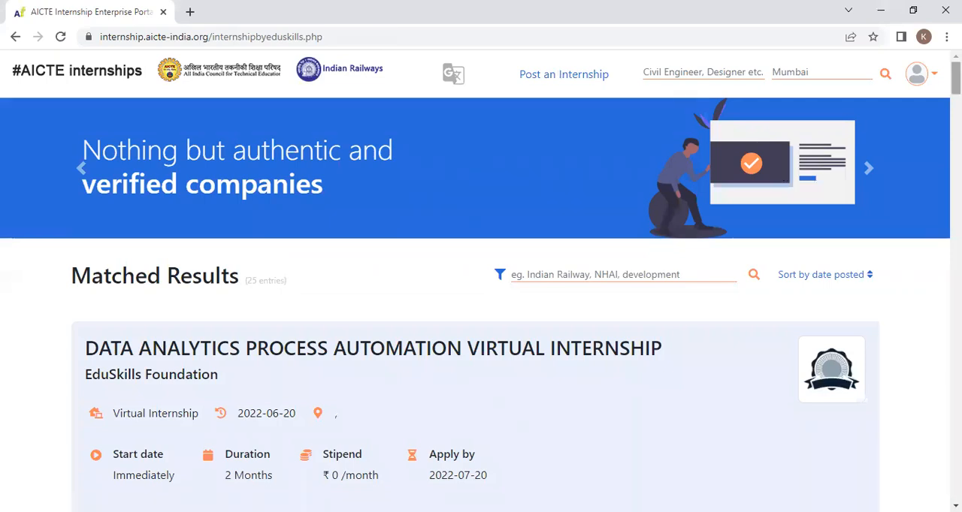
scroll(down, 3)
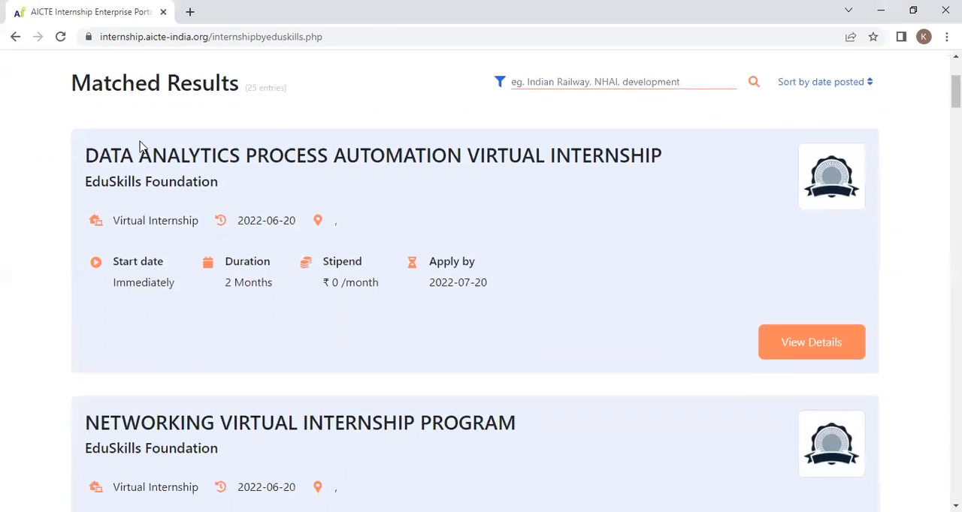
mouse_move(246, 353)
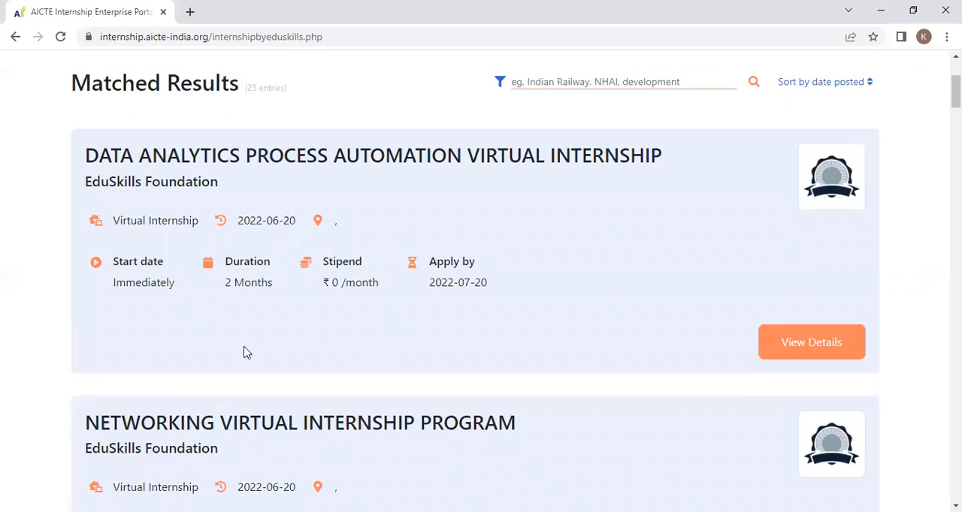
mouse_move(475, 235)
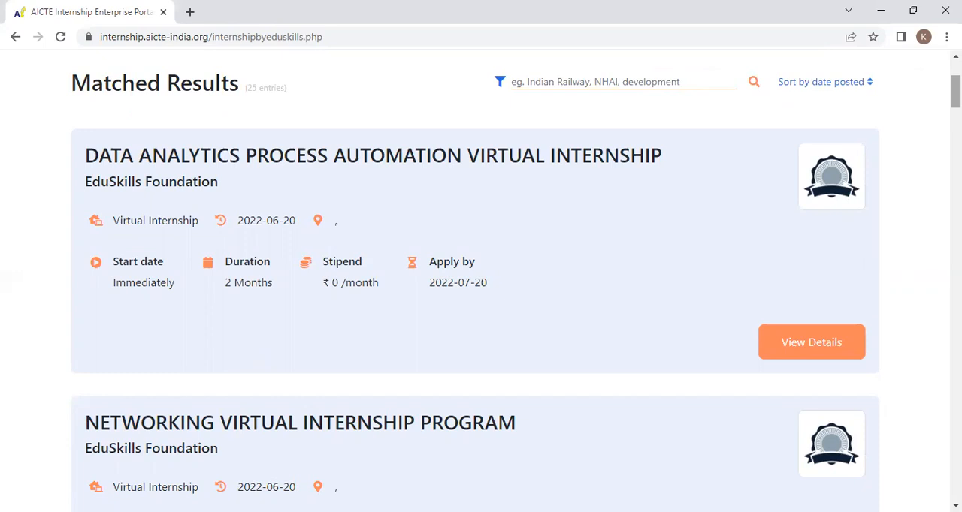
scroll(down, 3)
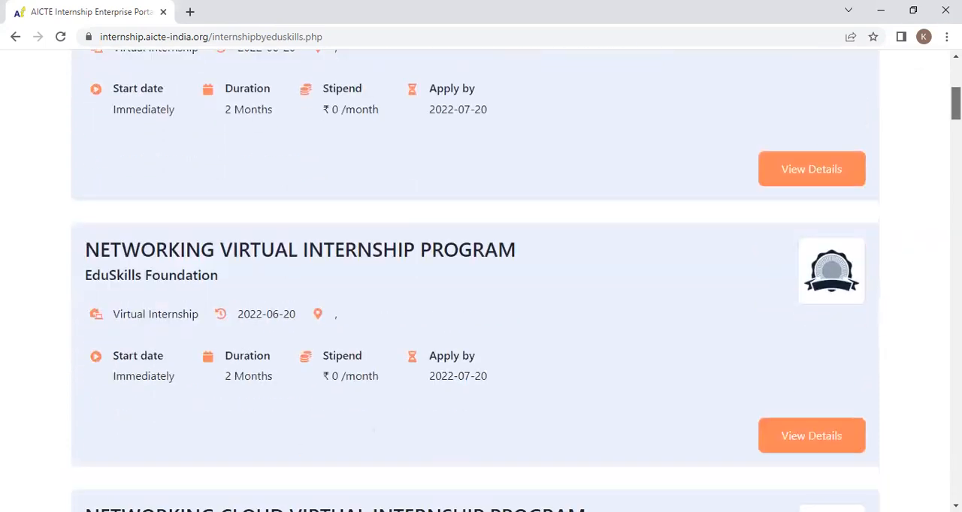
scroll(down, 3)
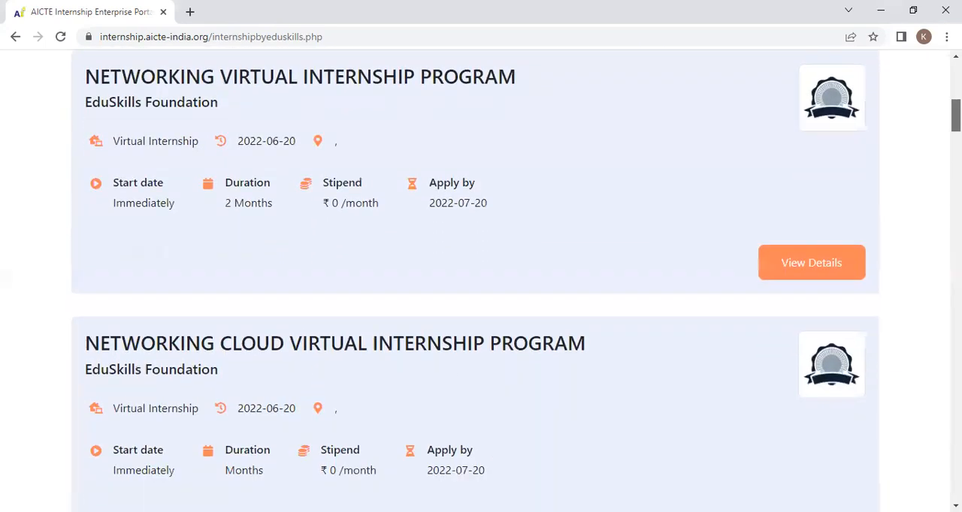
scroll(down, 3)
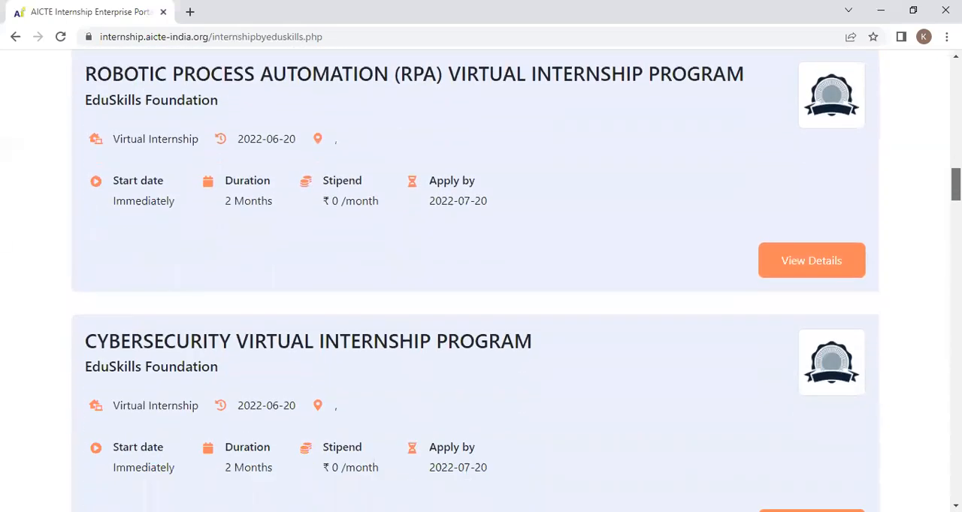
scroll(down, 3)
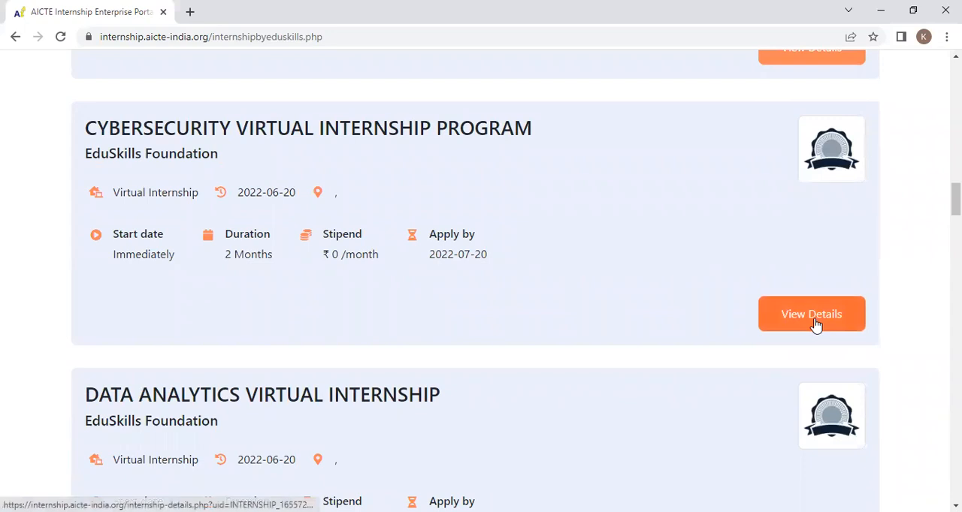
Step: View the Cybersecurity internship's details page and review its perks and who can apply
click(812, 314)
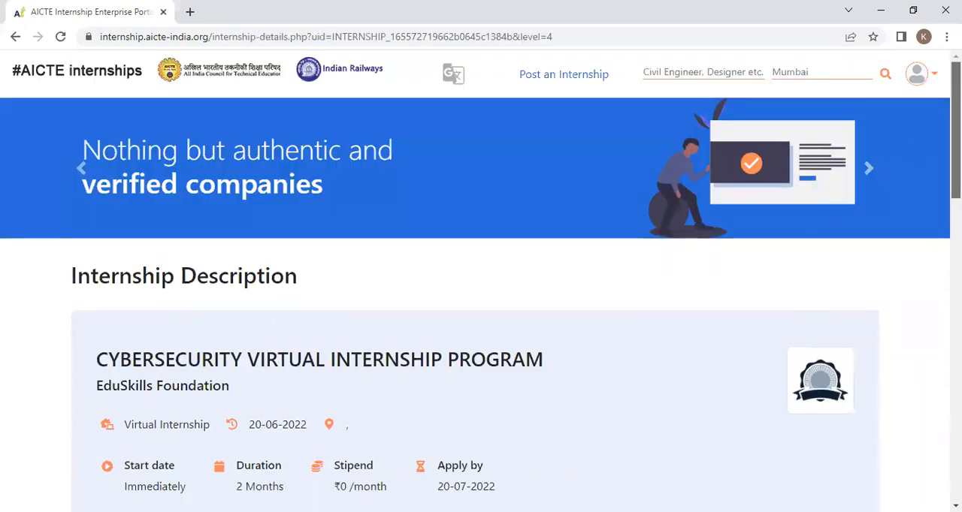
scroll(down, 3)
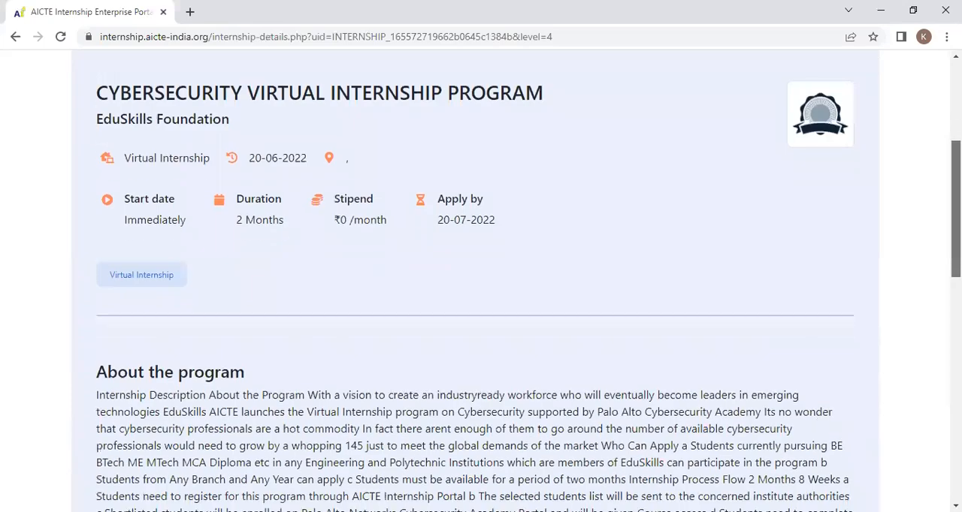
scroll(down, 3)
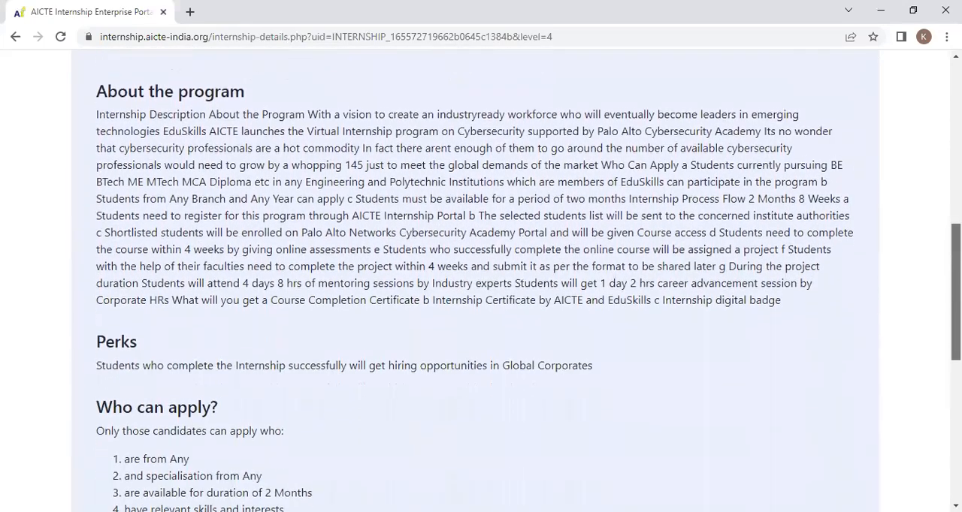
scroll(down, 3)
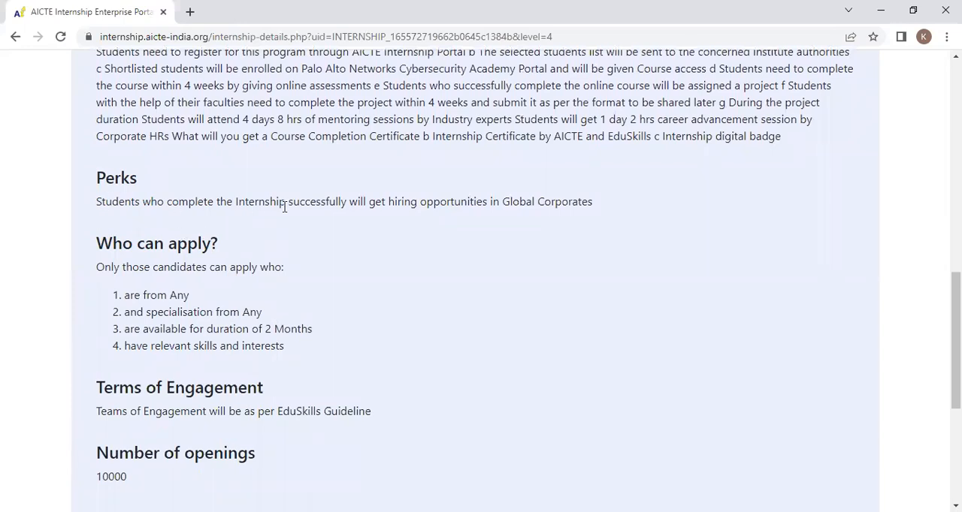
mouse_move(418, 213)
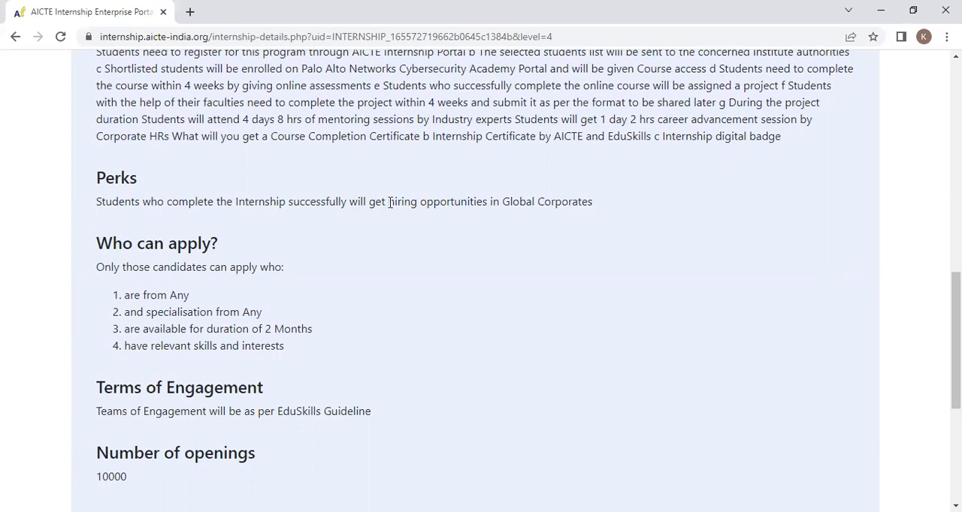
drag(388, 201, 592, 202)
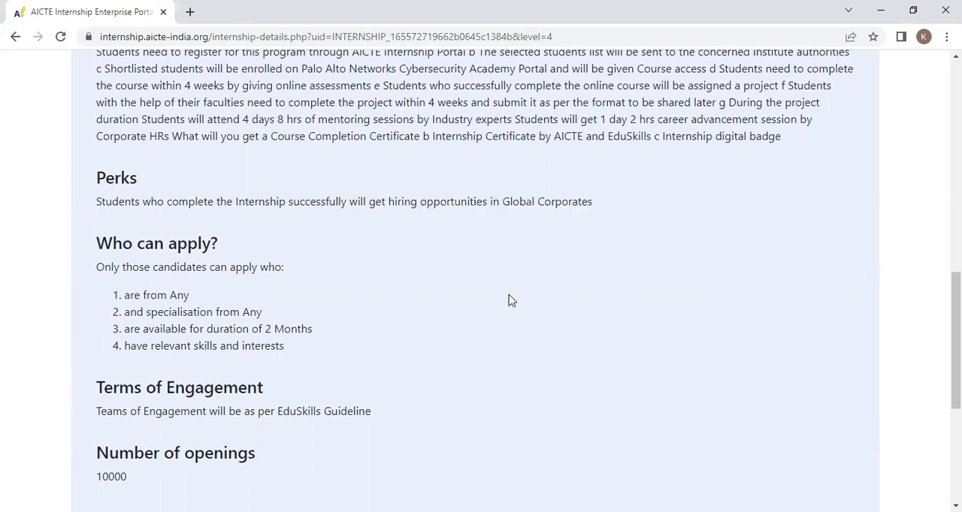
Step: Review the terms of engagement and highlight the 10000 openings value
scroll(down, 3)
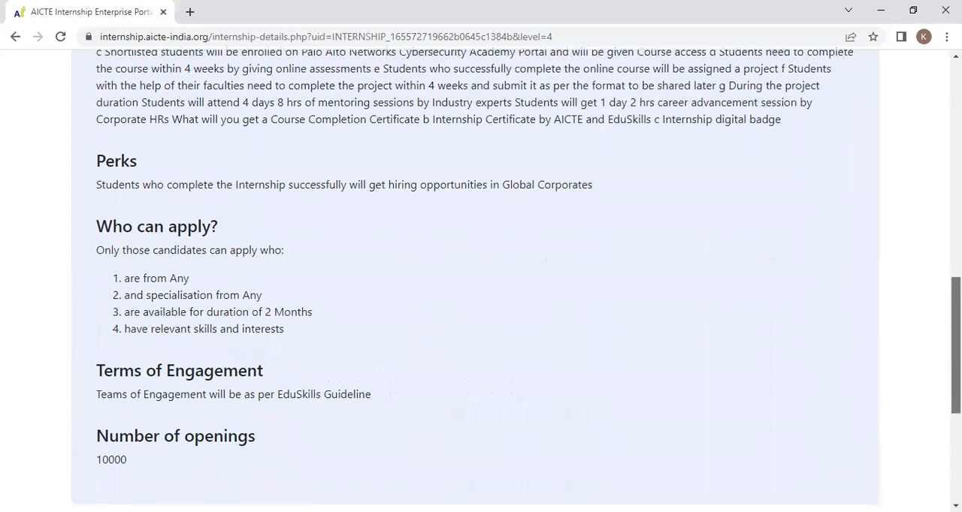
scroll(down, 3)
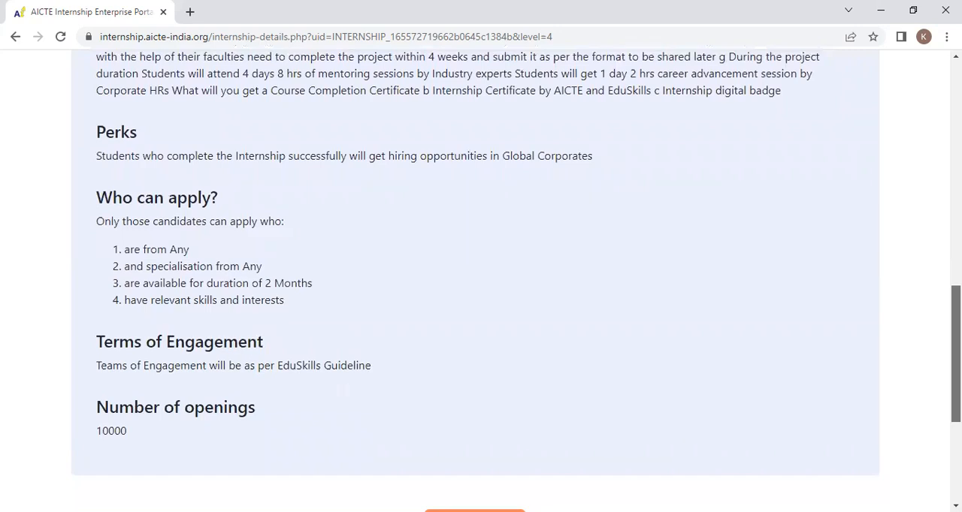
scroll(down, 3)
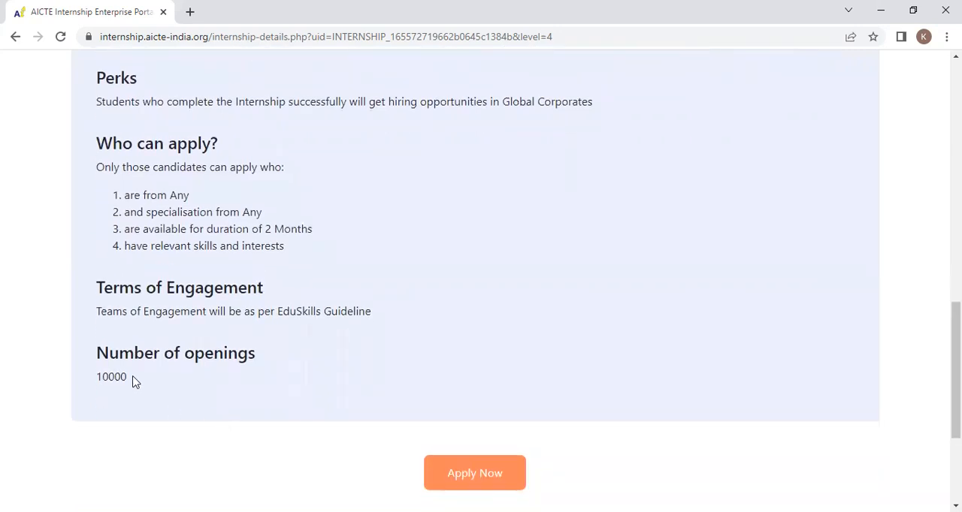
double_click(111, 376)
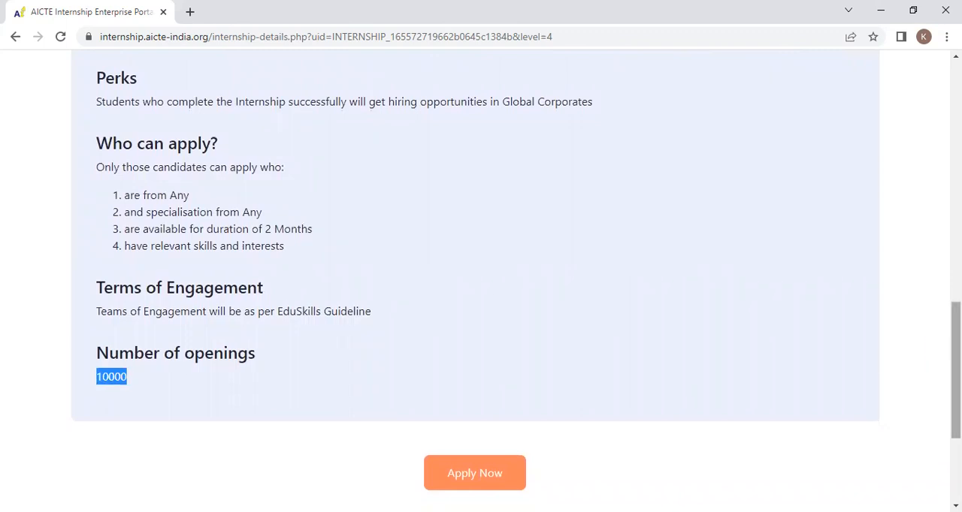
scroll(down, 3)
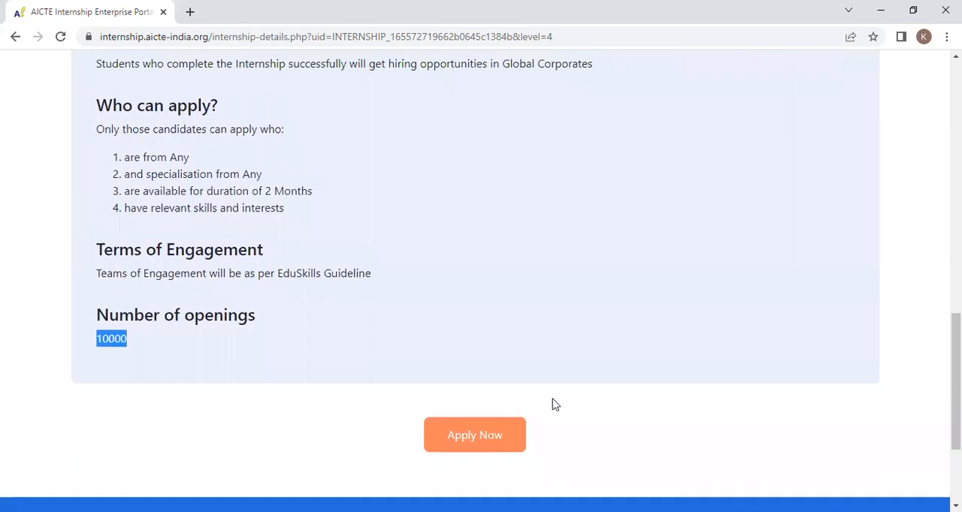
Step: Apply Now for the internship and choose Student on the login page to reveal the email-password form
click(475, 436)
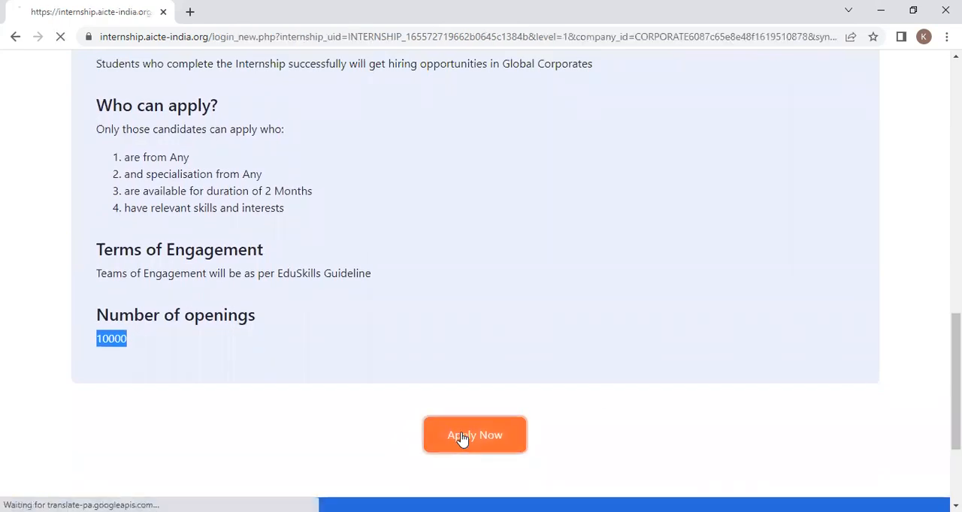
click(475, 436)
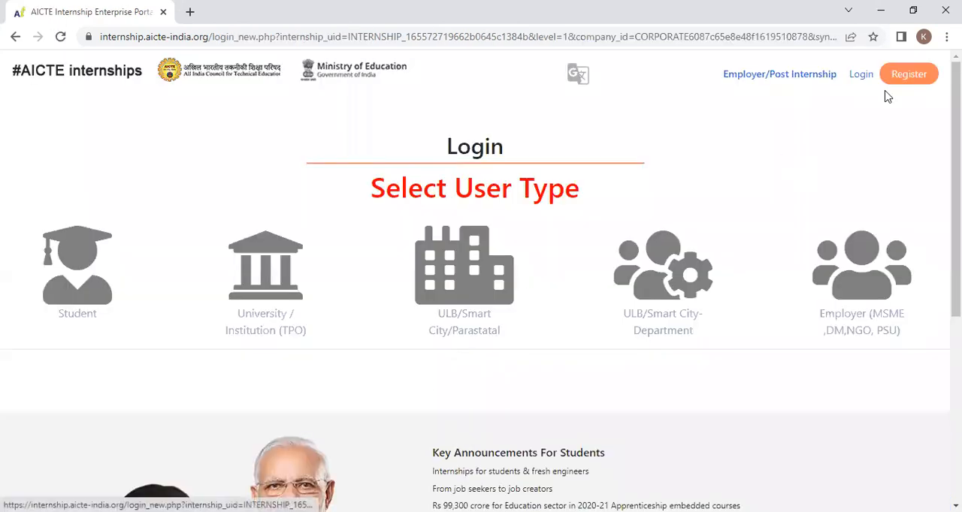
scroll(down, 3)
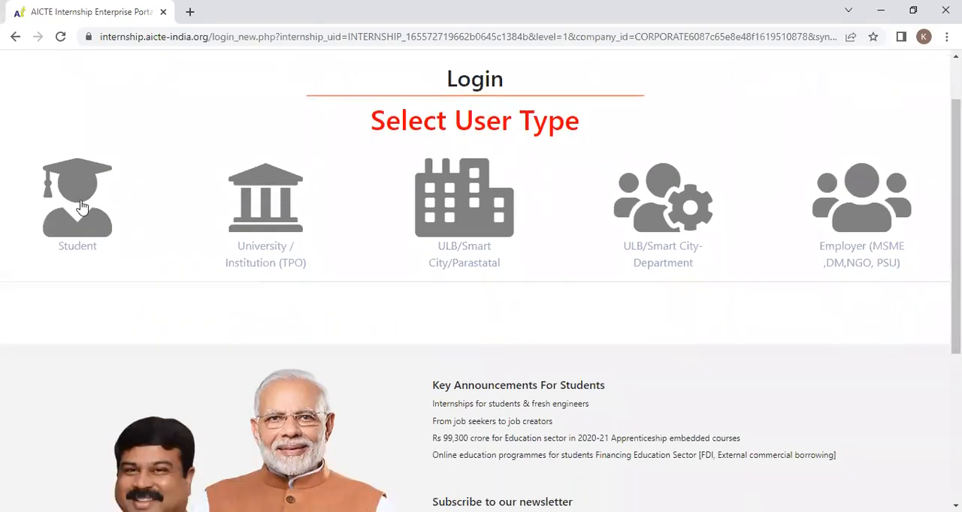
mouse_move(69, 201)
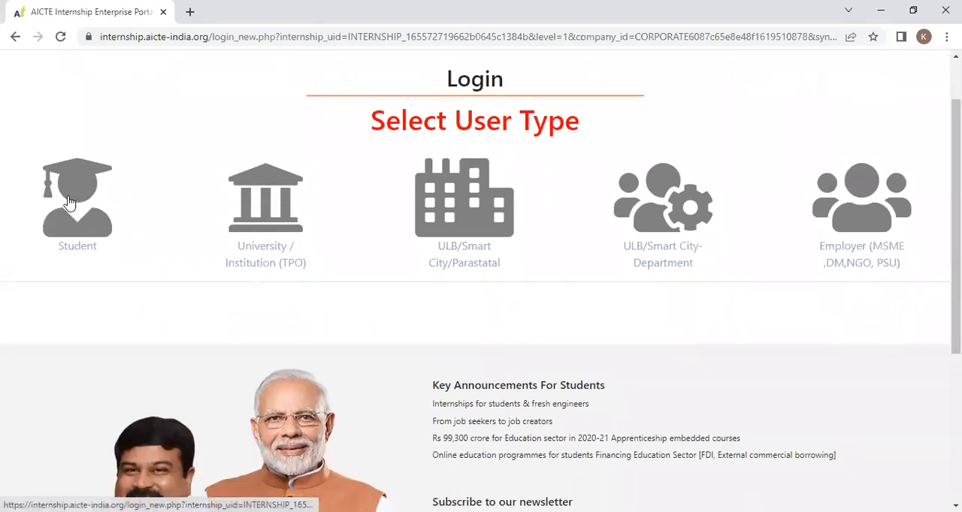
click(77, 199)
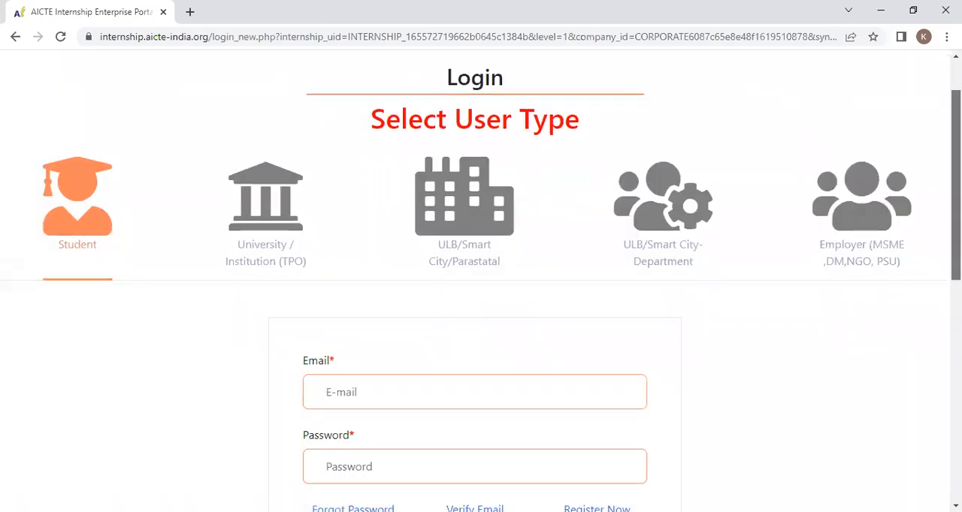
scroll(down, 3)
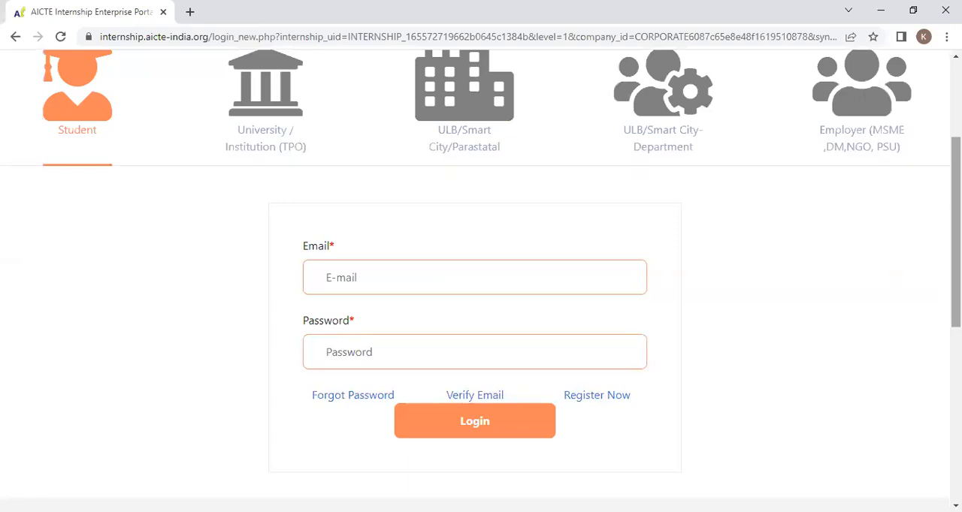
mouse_move(619, 391)
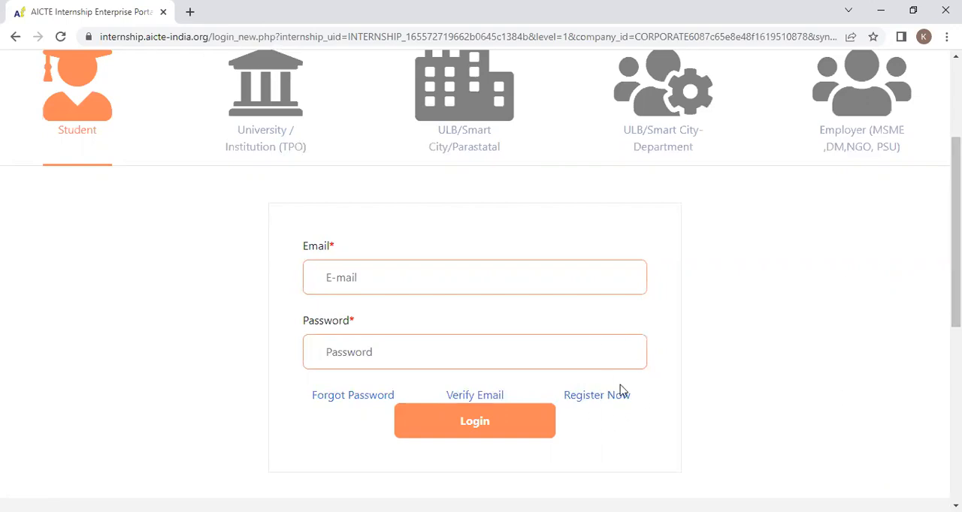
mouse_move(600, 415)
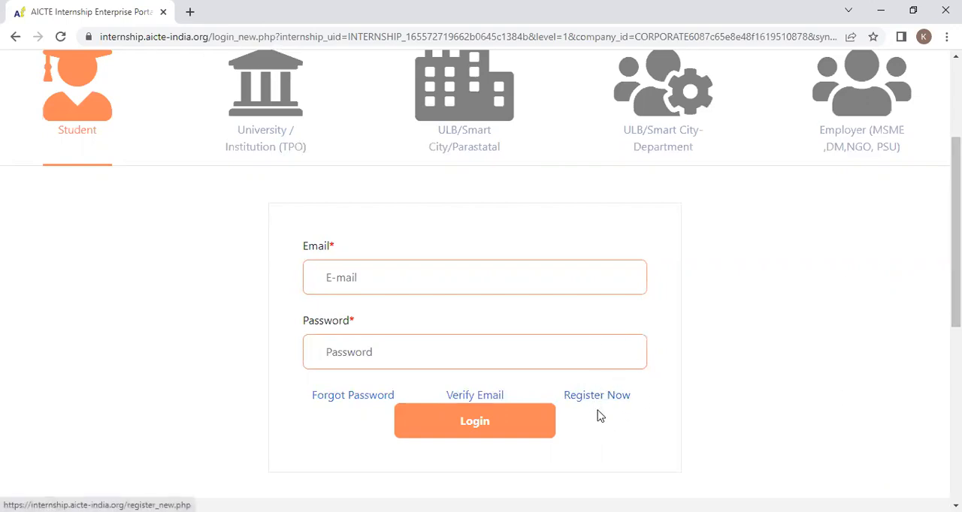
mouse_move(604, 427)
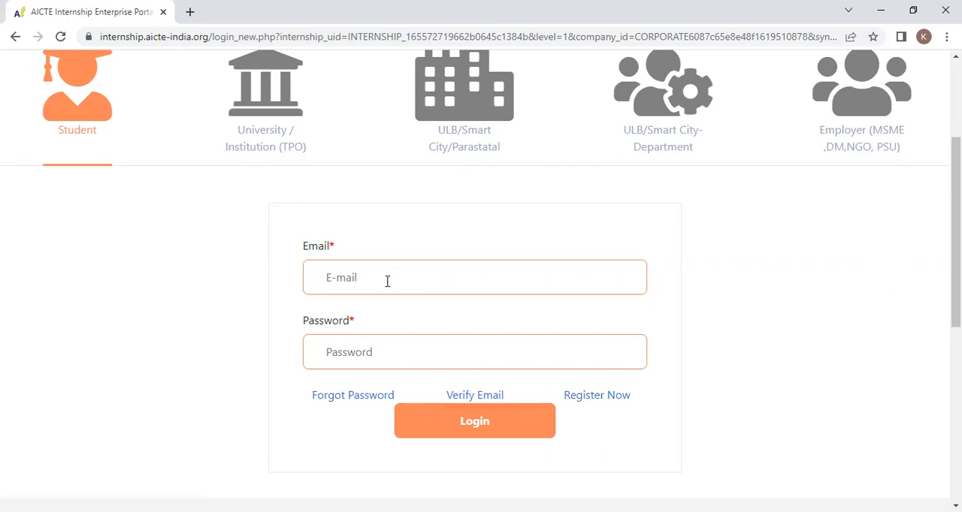
click(475, 351)
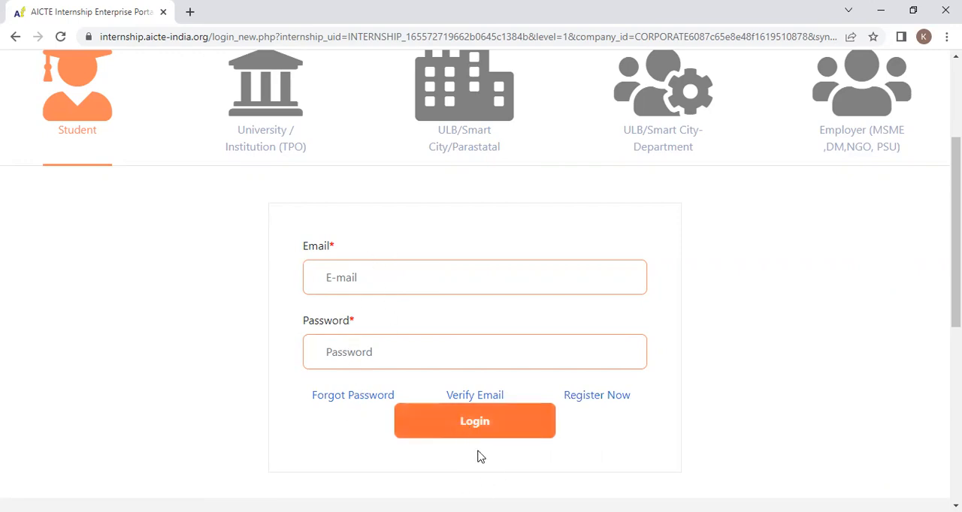
mouse_move(503, 484)
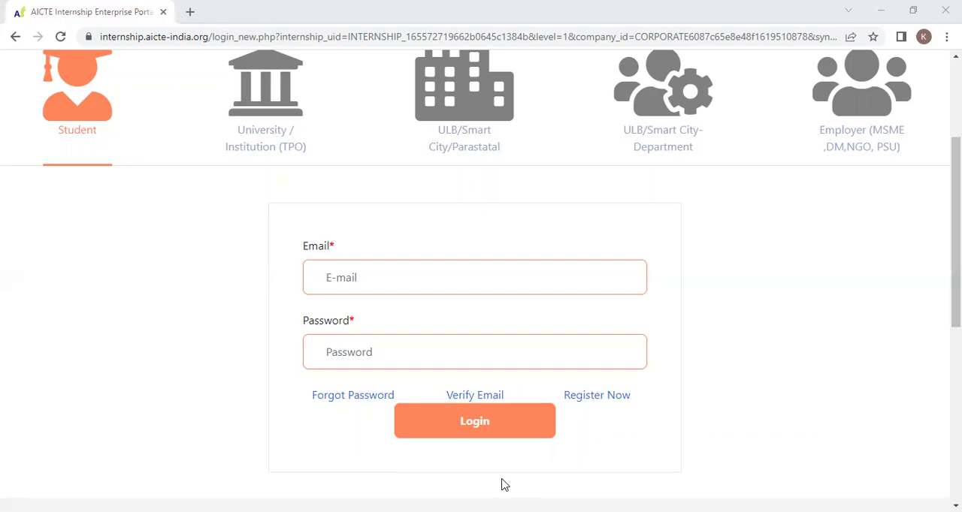
Step: Log in and see the Cybersecurity program marked already applied, highlighting its 2022-07-20 end date
click(475, 421)
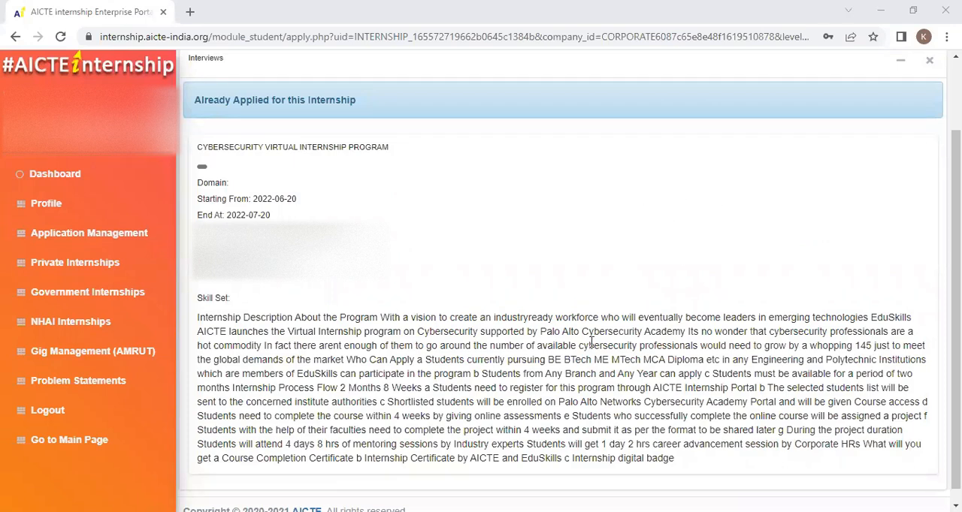
mouse_move(463, 261)
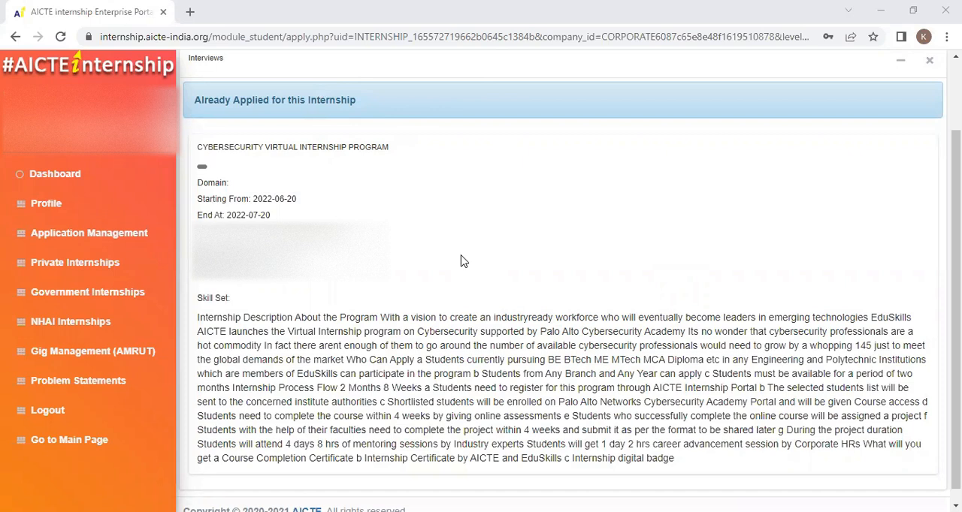
mouse_move(90, 271)
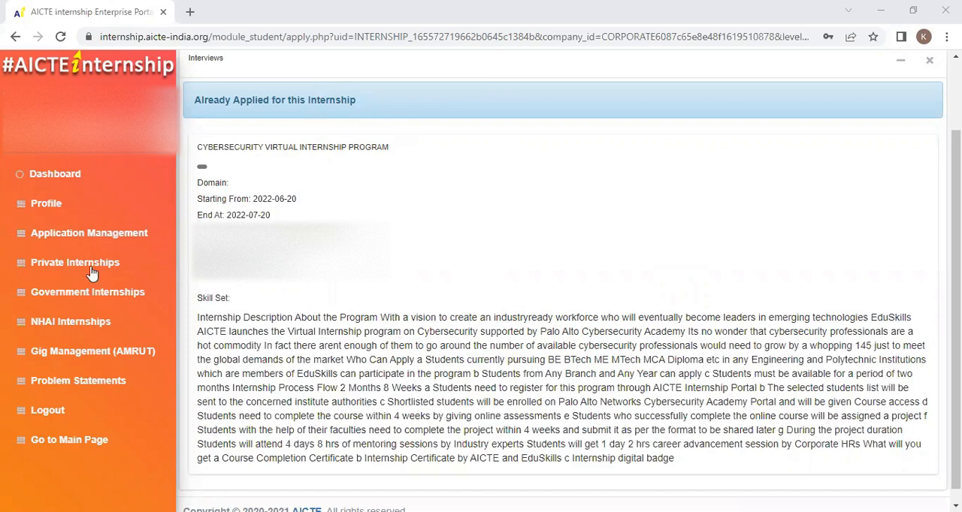
mouse_move(595, 257)
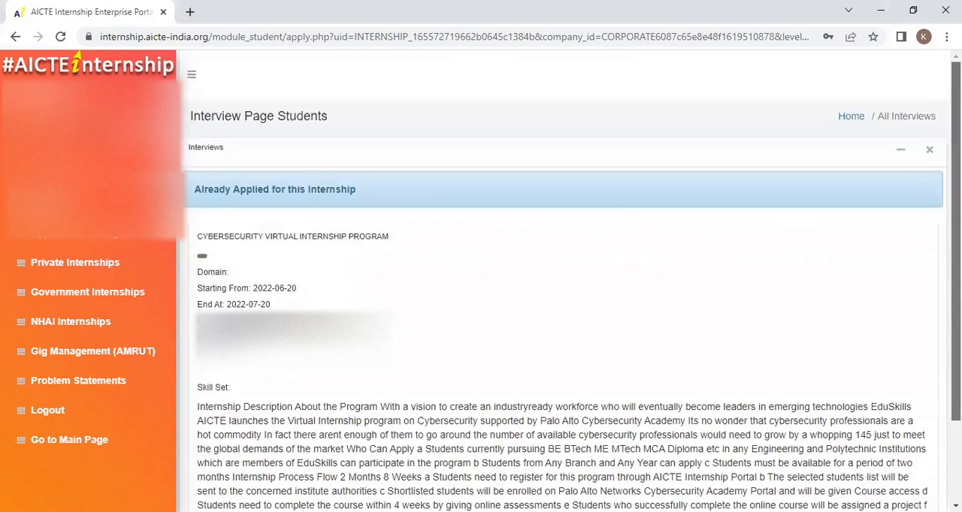
scroll(down, 3)
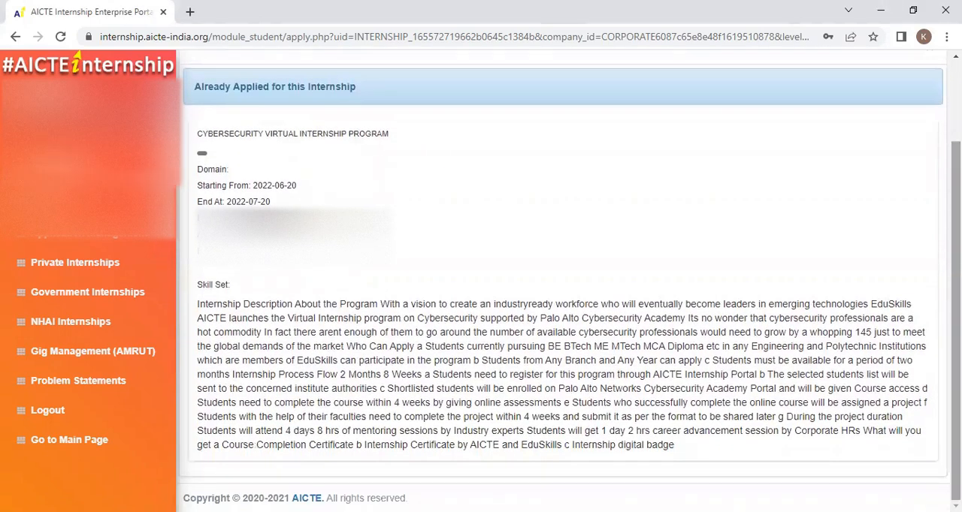
double_click(248, 202)
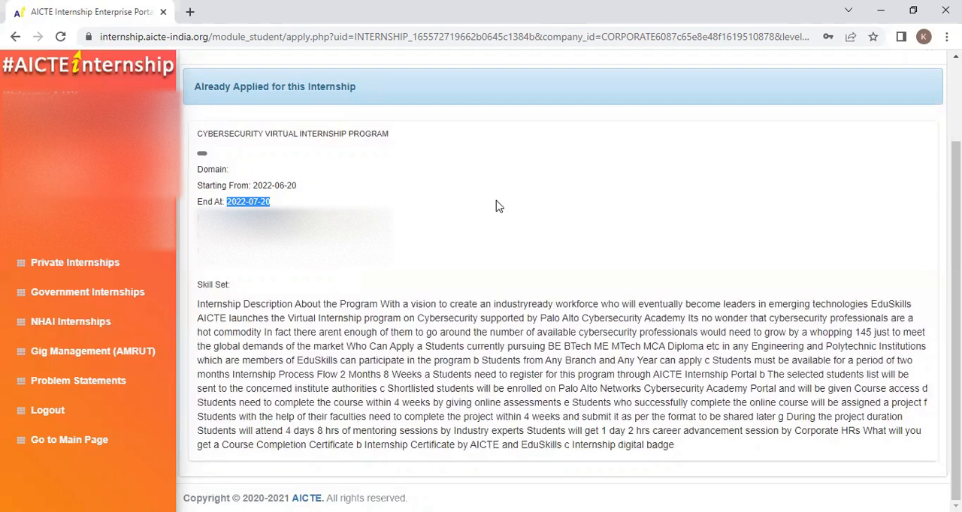
mouse_move(765, 479)
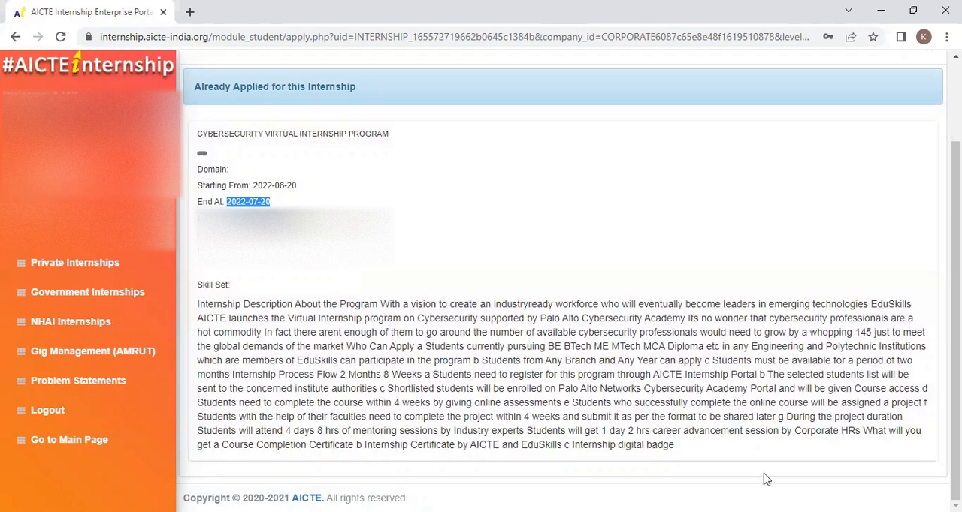